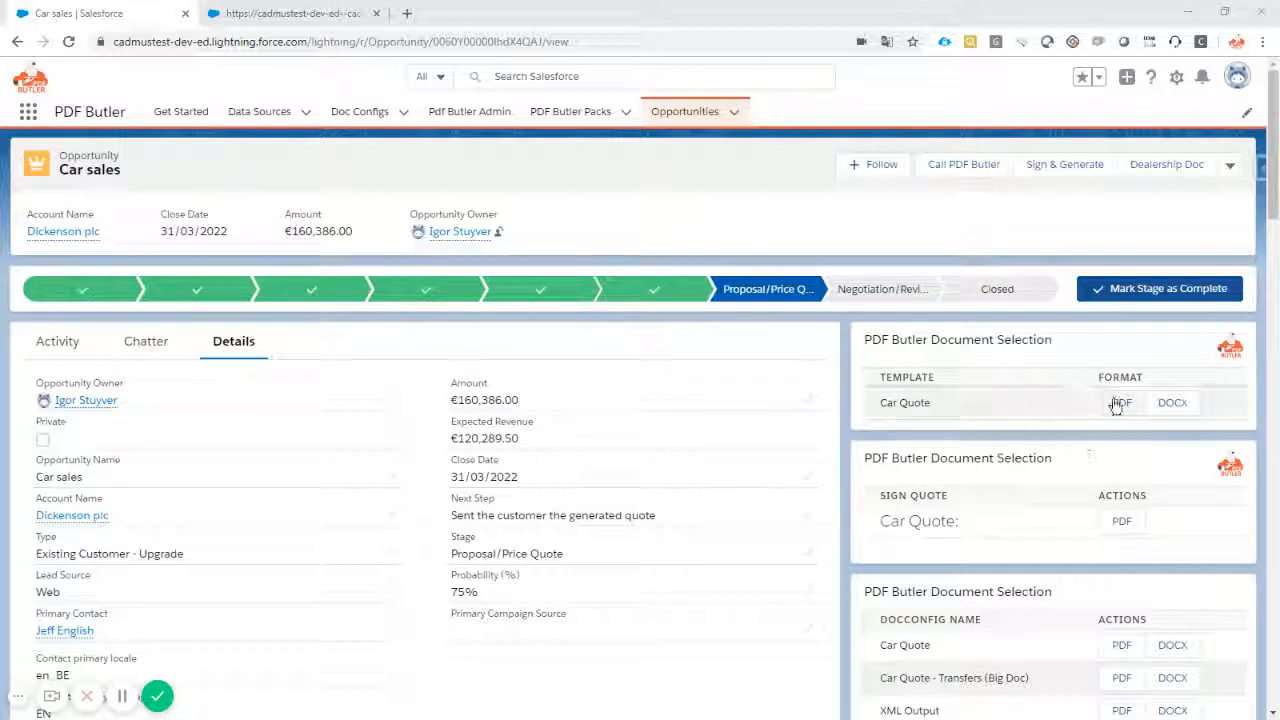
- Generate the Car Quote PDF for the Car sales opportunity and page to the contract with the typo
{"action": "left_click", "coordinate": [1120, 402]}
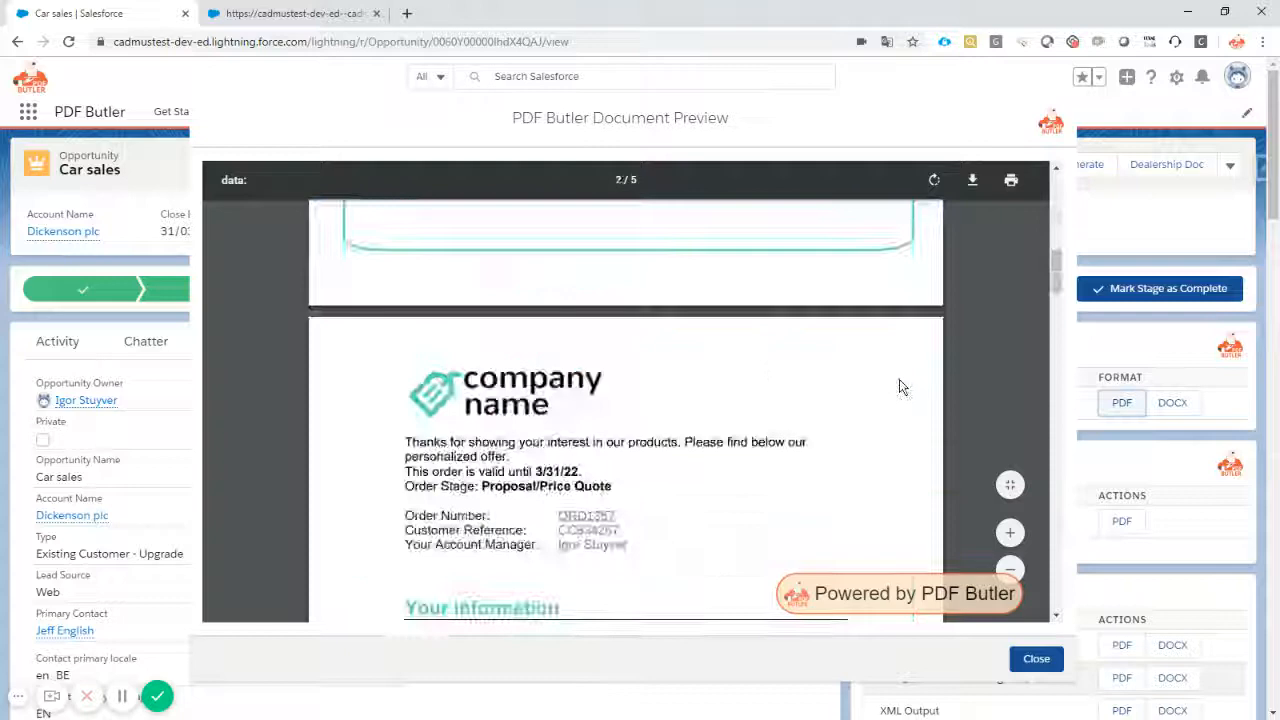
{"action": "scroll", "scroll_direction": "down", "scroll_amount": 3}
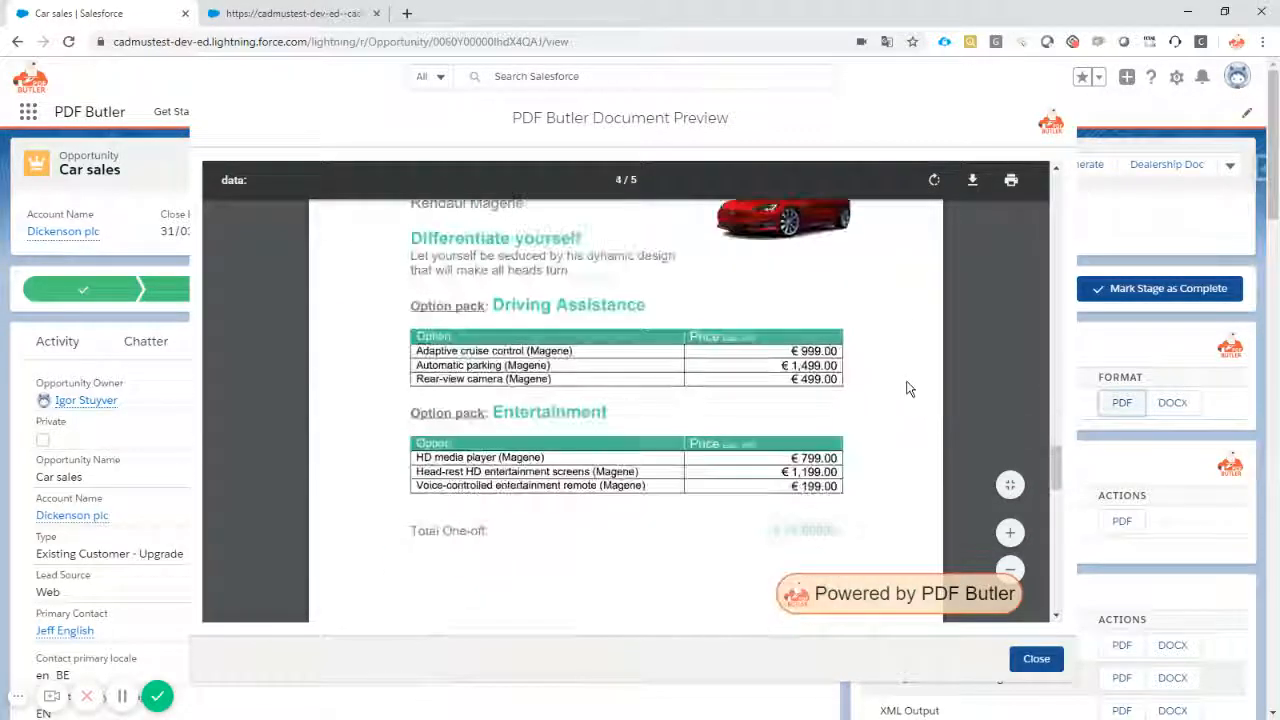
{"action": "scroll", "scroll_direction": "down", "scroll_amount": 3}
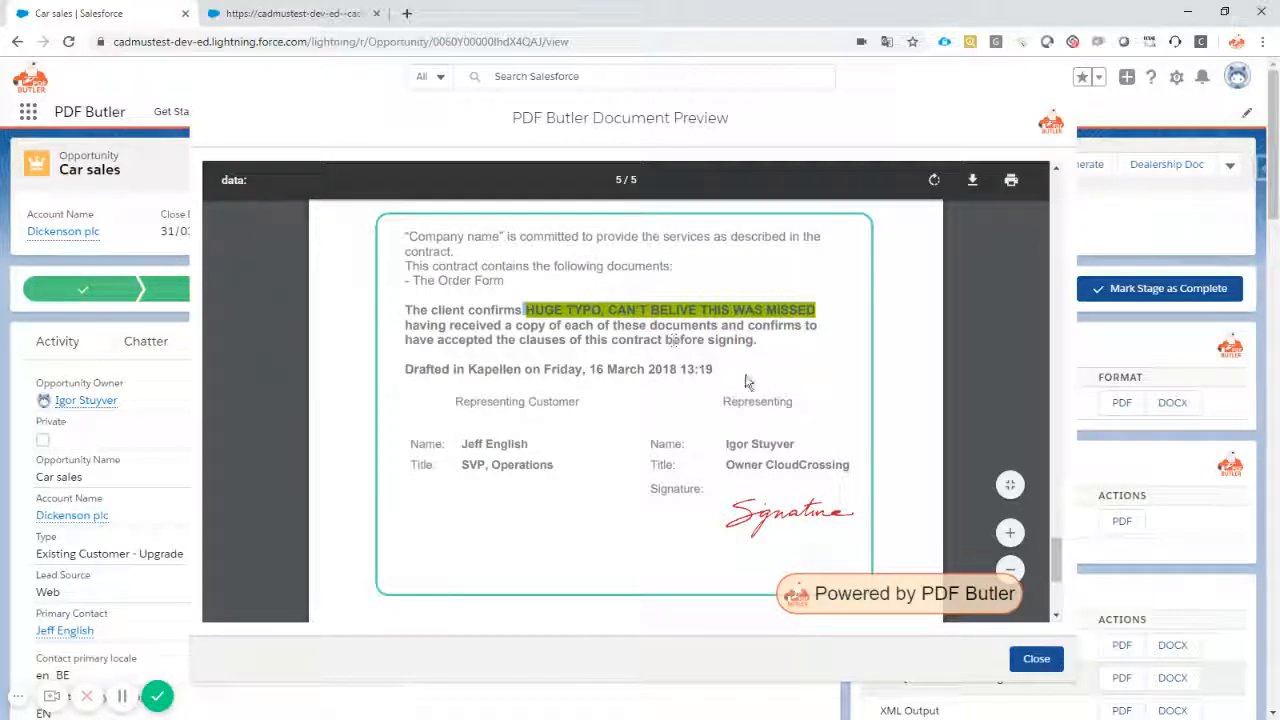
{"action": "mouse_move", "coordinate": [740, 384]}
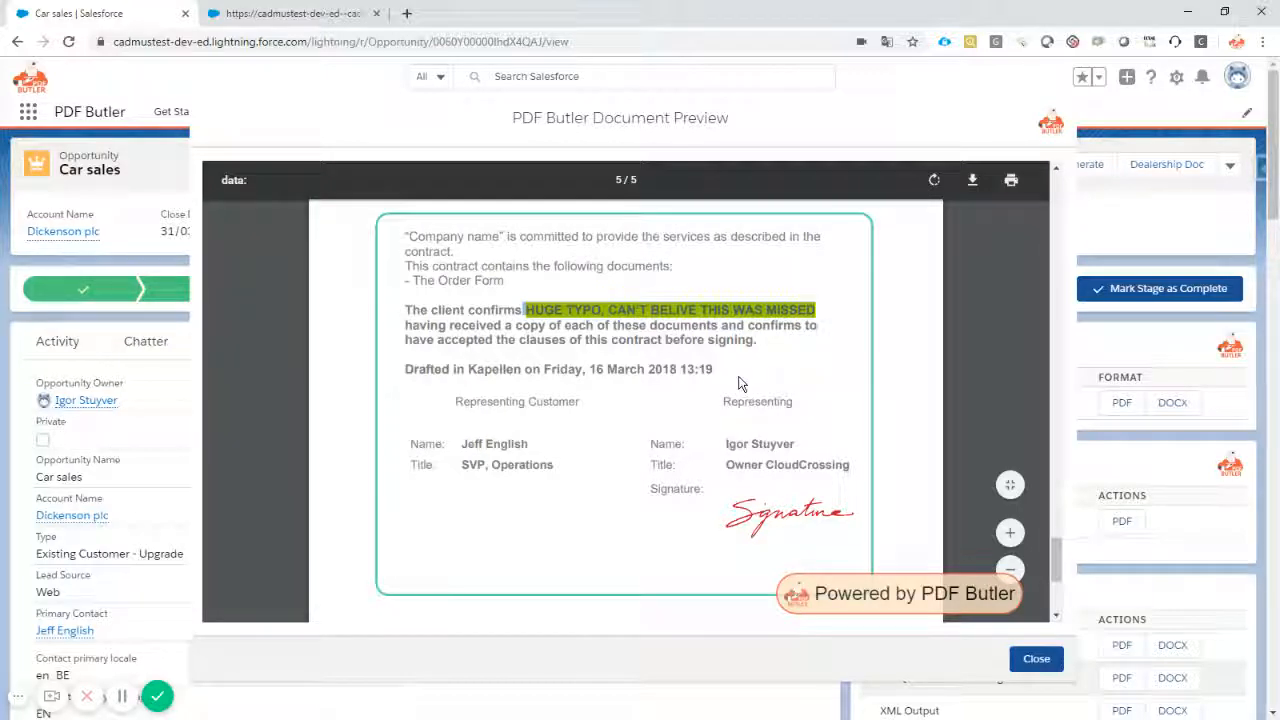
{"action": "scroll", "scroll_direction": "up", "scroll_amount": 3}
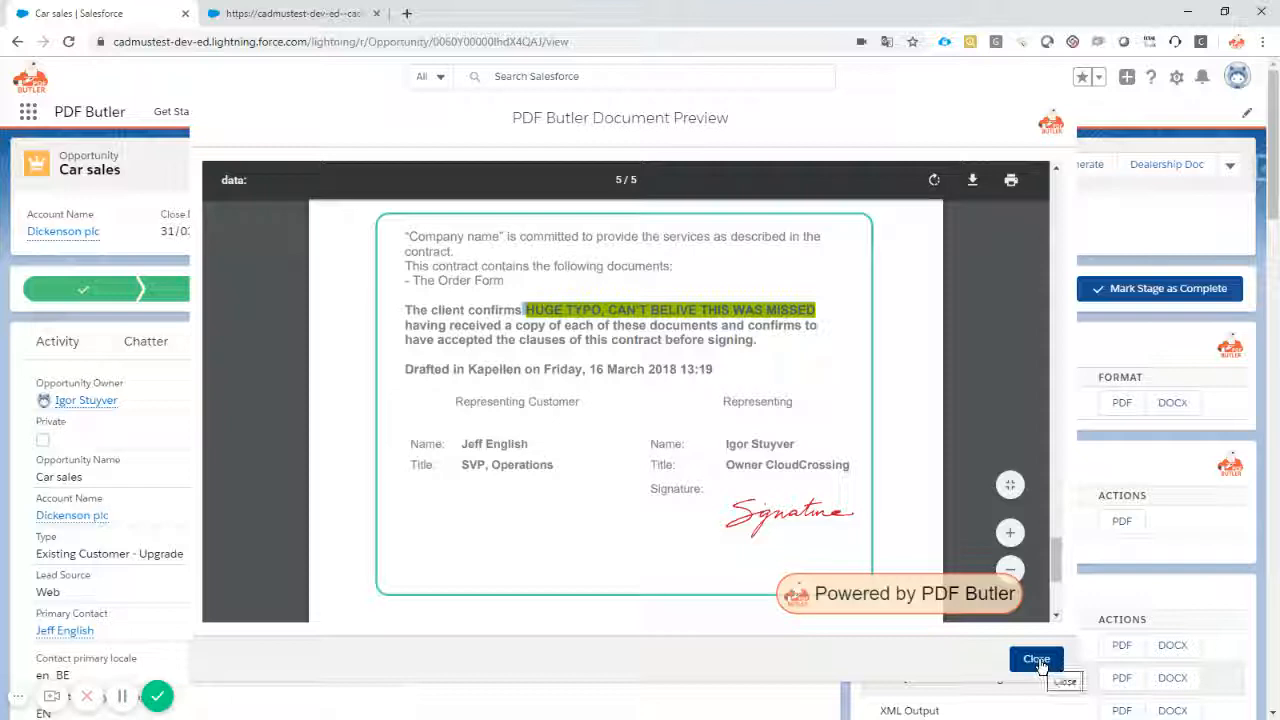
- Close the preview and switch to the Car Quote Doc Config page with its data sources
{"action": "left_click", "coordinate": [1036, 660]}
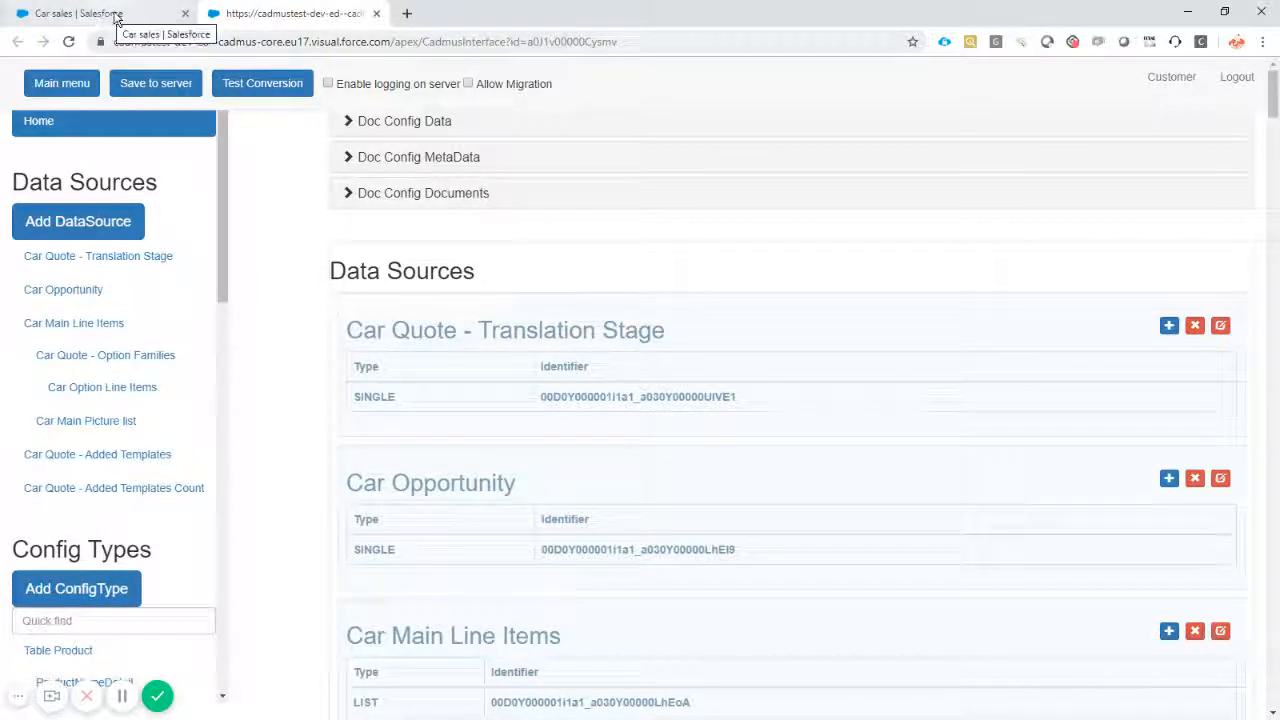
{"action": "left_click", "coordinate": [290, 12]}
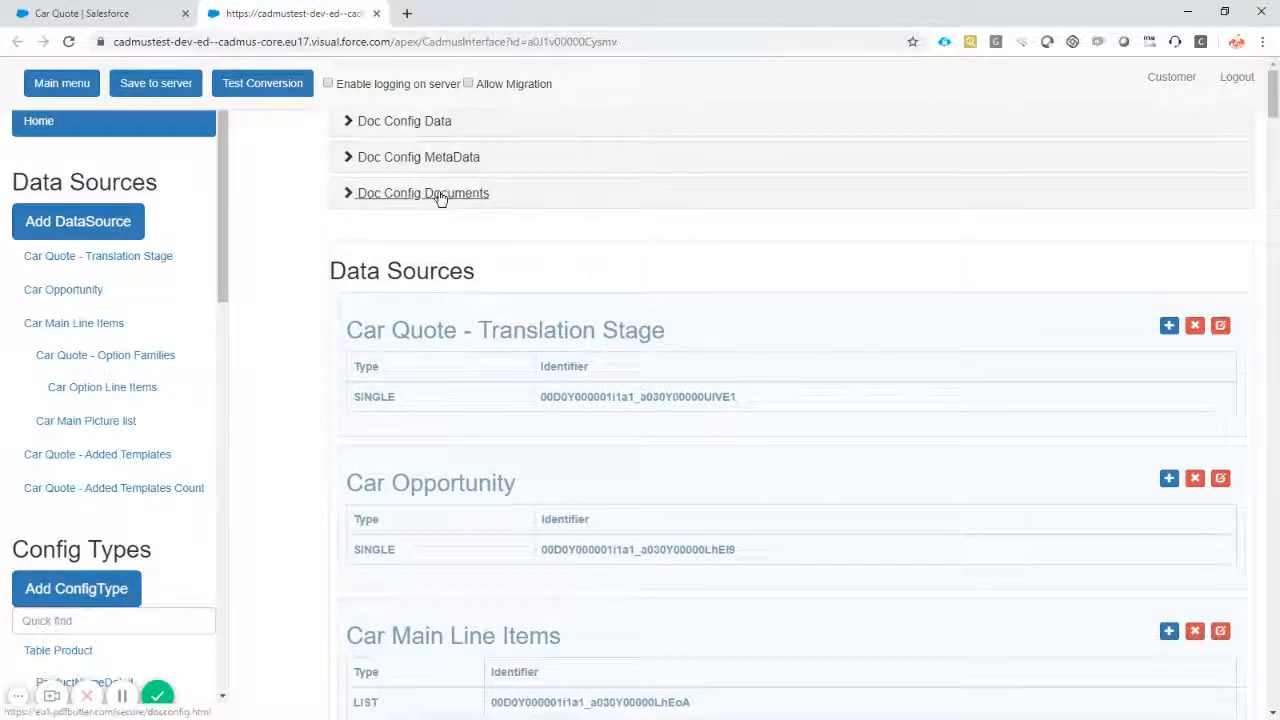
- Expand Doc Config Documents and download the Default Document English Word template
{"action": "left_click", "coordinate": [422, 192]}
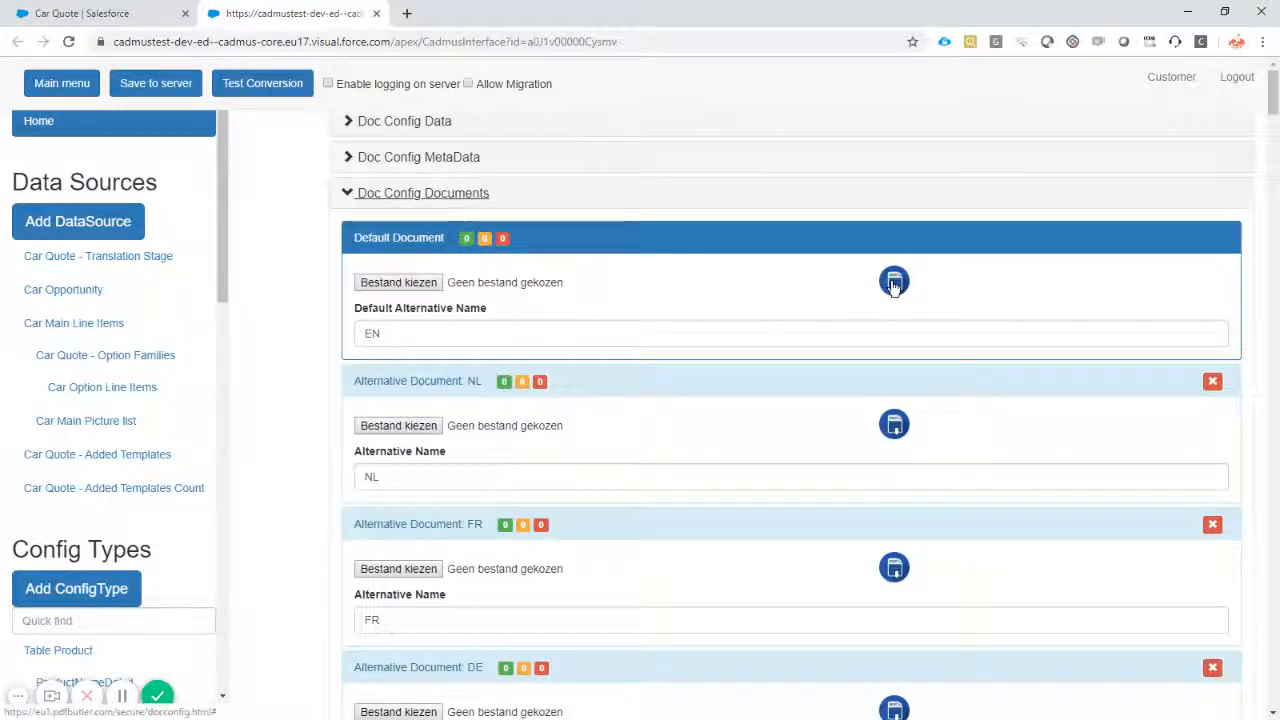
{"action": "left_click", "coordinate": [892, 280]}
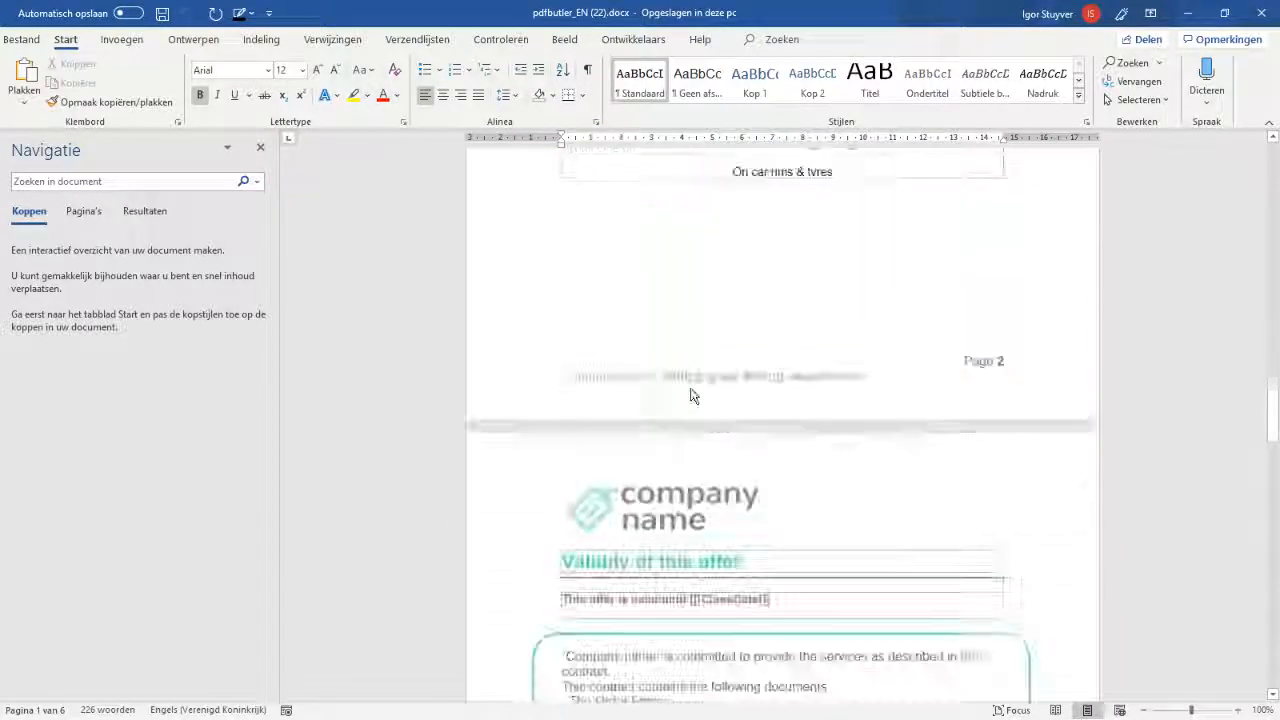
- Delete the typo phrase from the client-confirms contract sentence, save the template and close Word
{"action": "scroll", "scroll_direction": "down", "scroll_amount": 3}
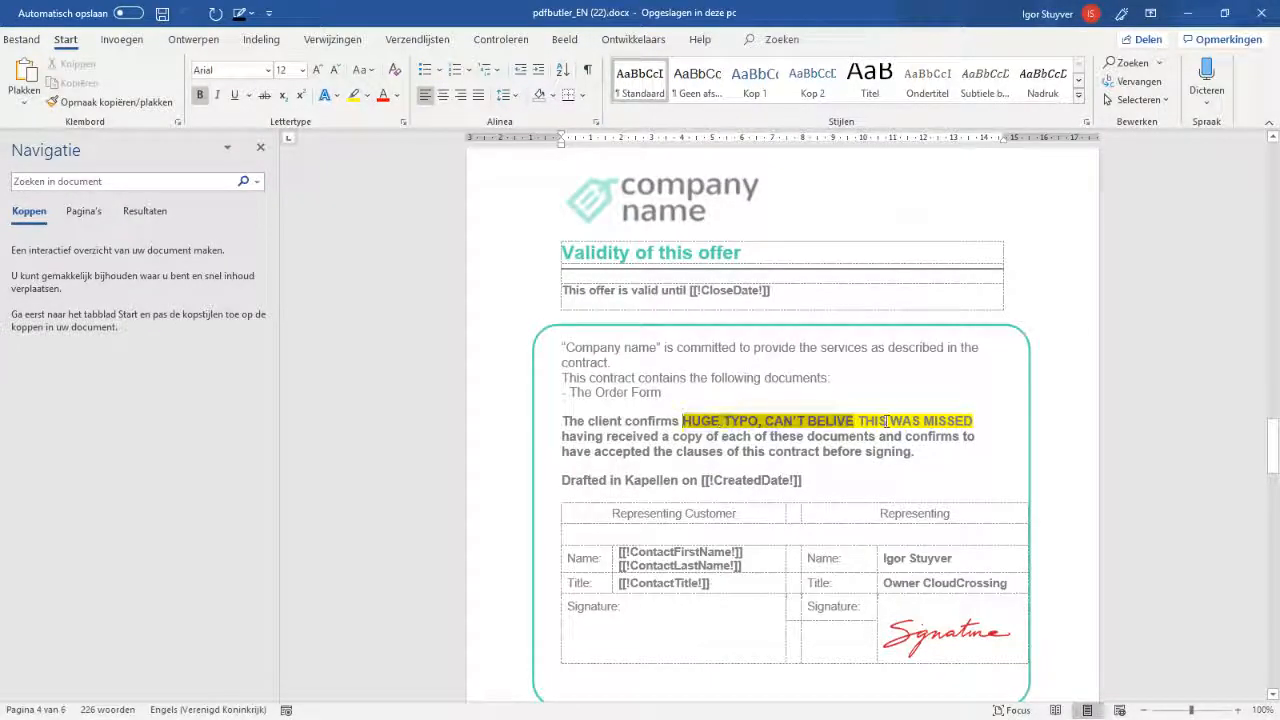
{"action": "key", "text": "Delete"}
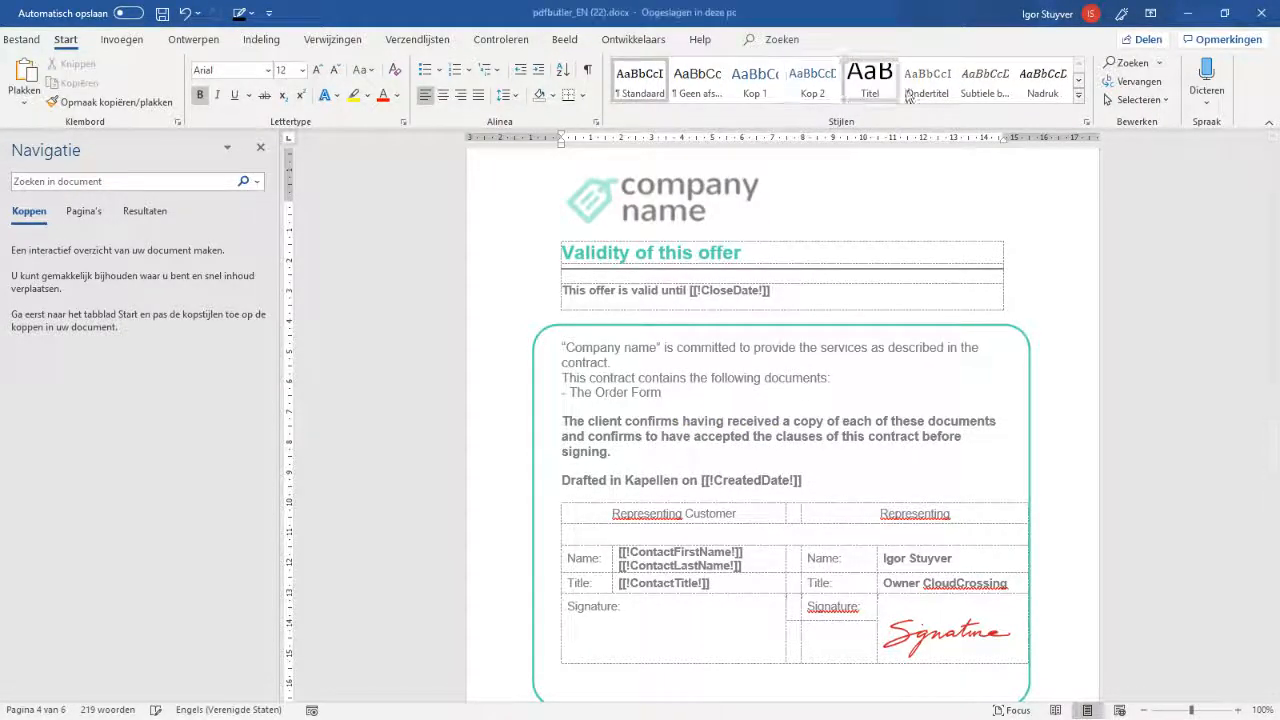
{"action": "left_click", "coordinate": [1262, 12]}
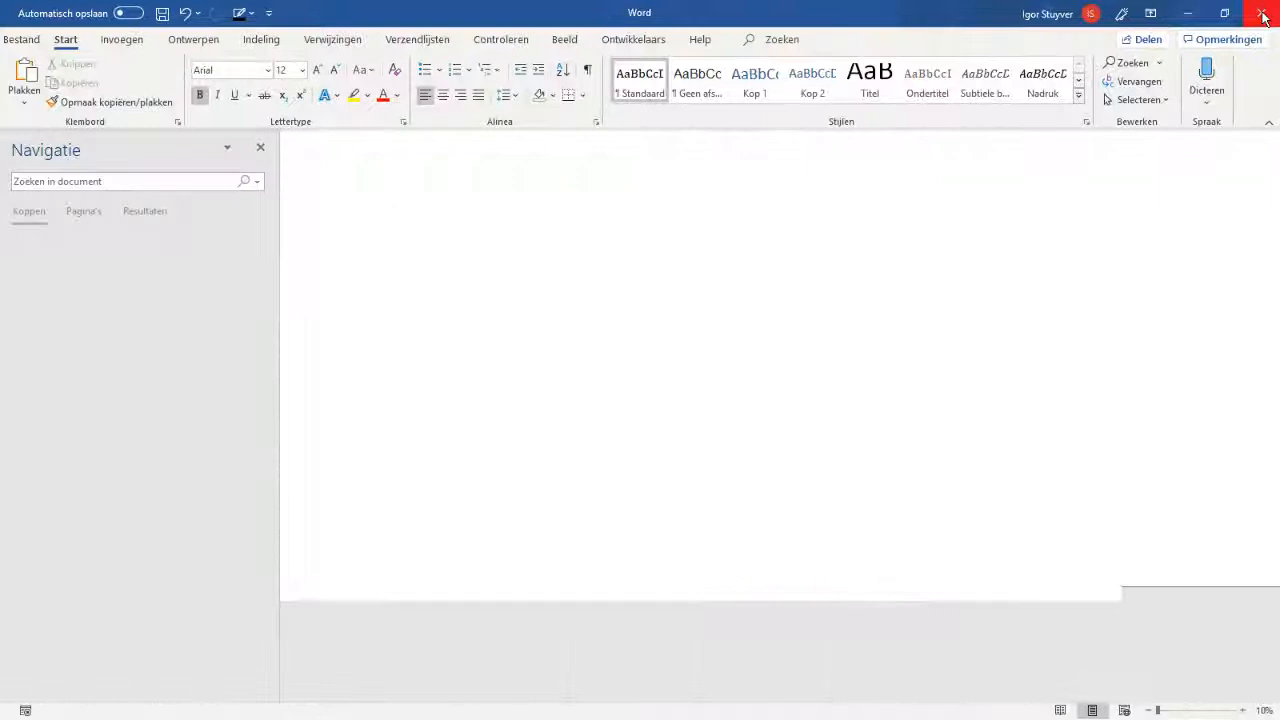
{"action": "left_click", "coordinate": [1264, 14]}
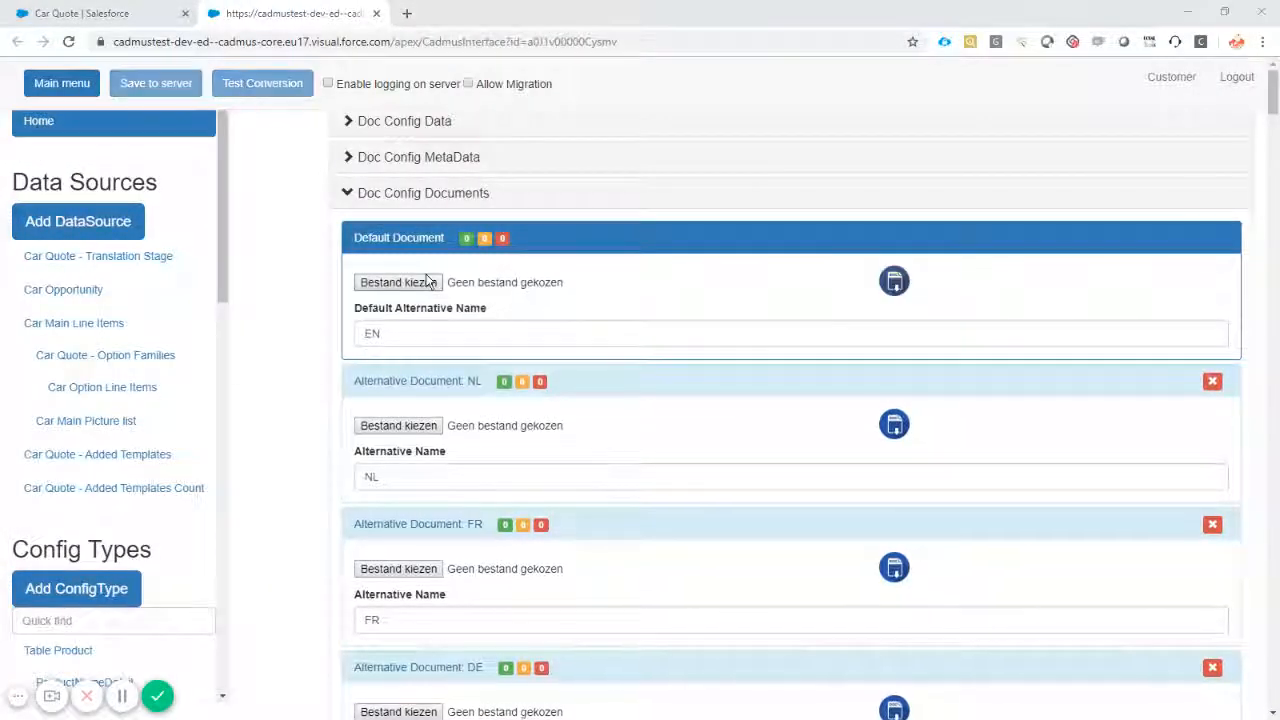
- Attach pdfbutler_EN (22).docx from Downloads as the Default Document and save to server
{"action": "left_click", "coordinate": [396, 280]}
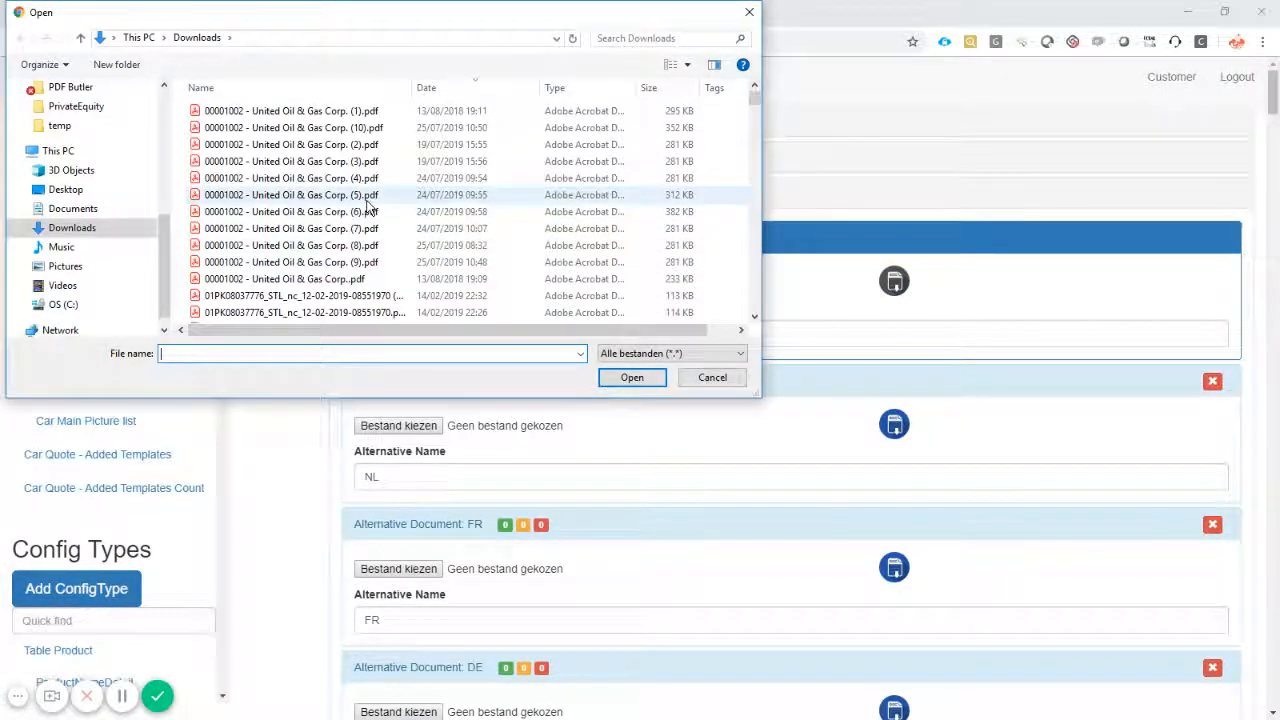
{"action": "mouse_move", "coordinate": [370, 196]}
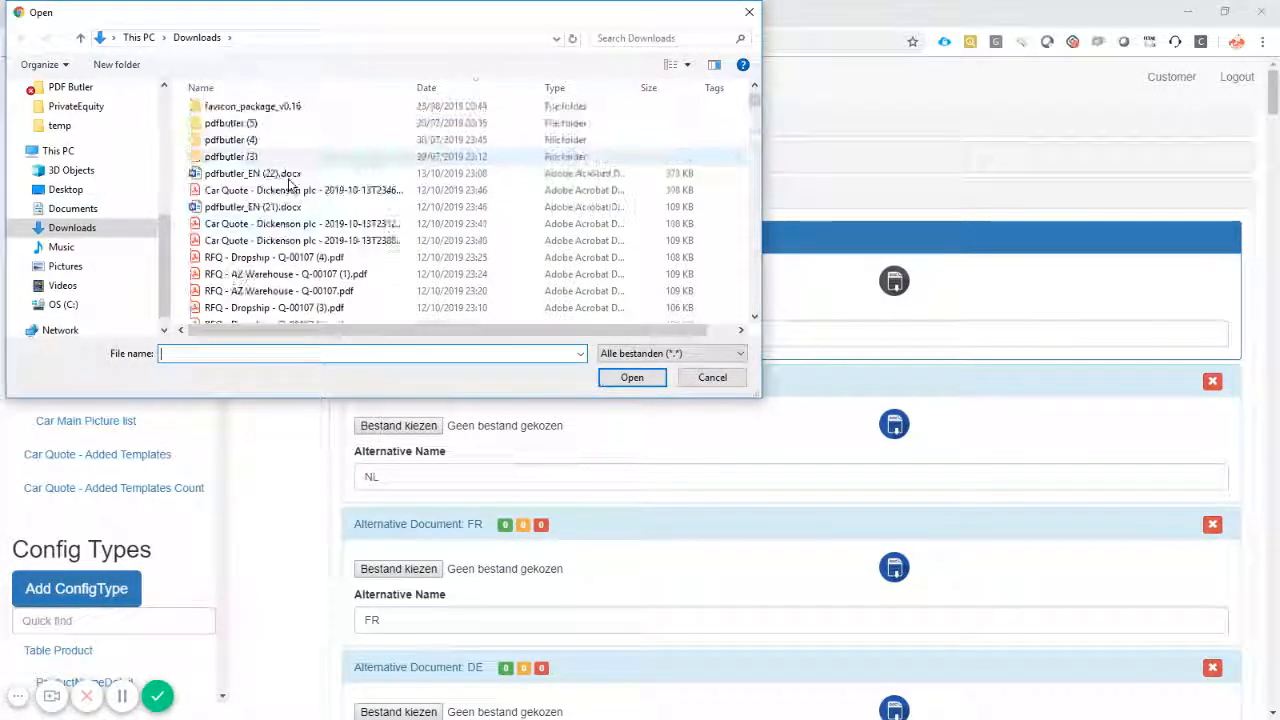
{"action": "left_click", "coordinate": [632, 376]}
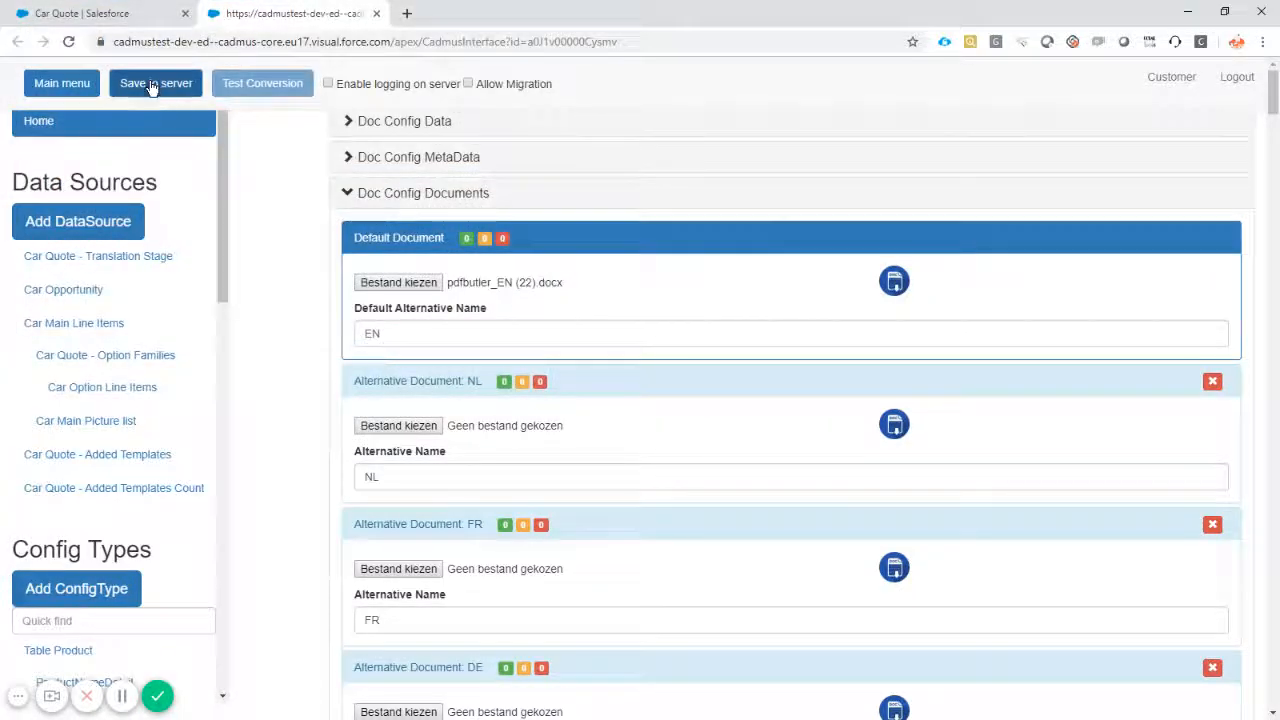
{"action": "left_click", "coordinate": [156, 84]}
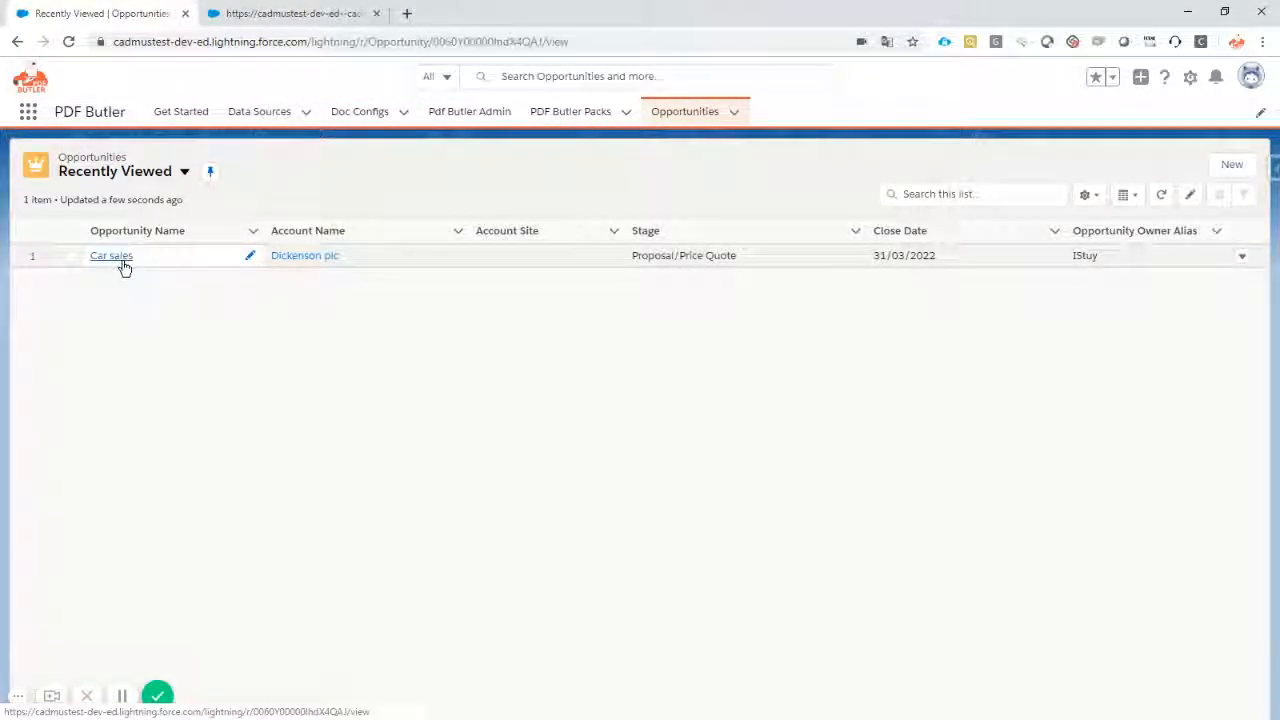
- Regenerate the Car Quote preview from the Car sales opportunity and check the contract clause reads cleanly
{"action": "left_click", "coordinate": [110, 256]}
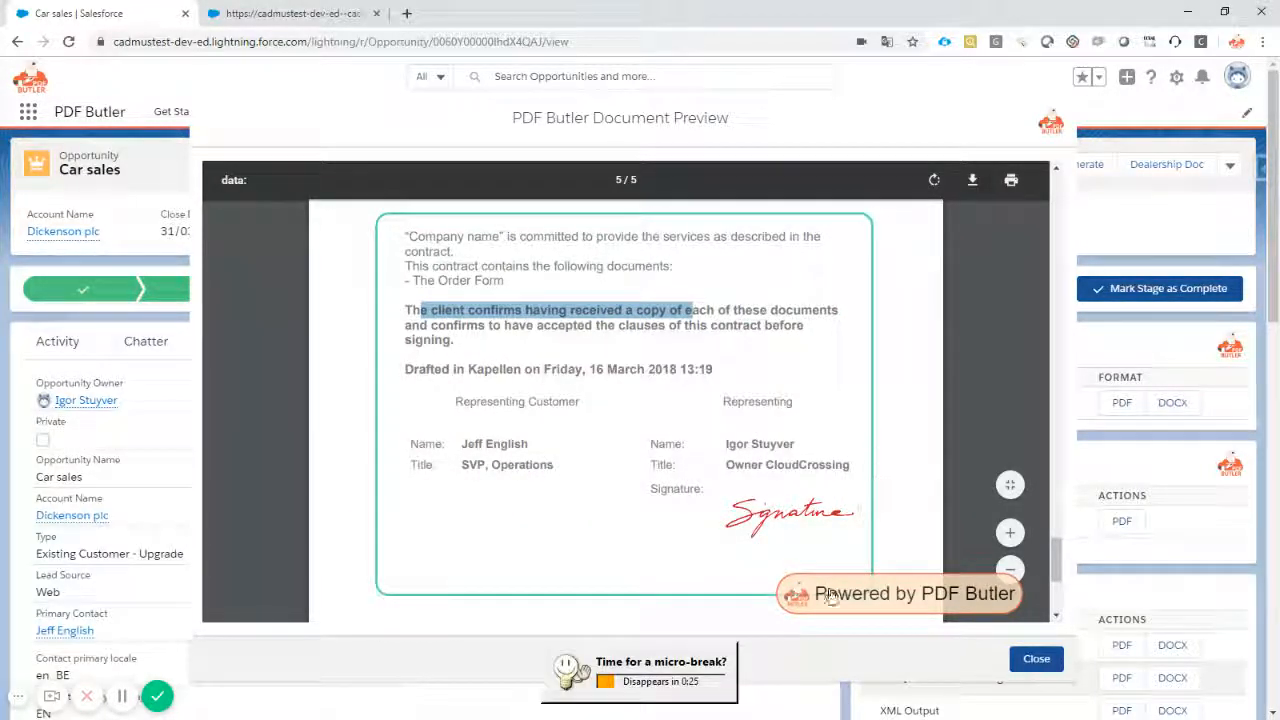
{"action": "mouse_move", "coordinate": [1022, 336]}
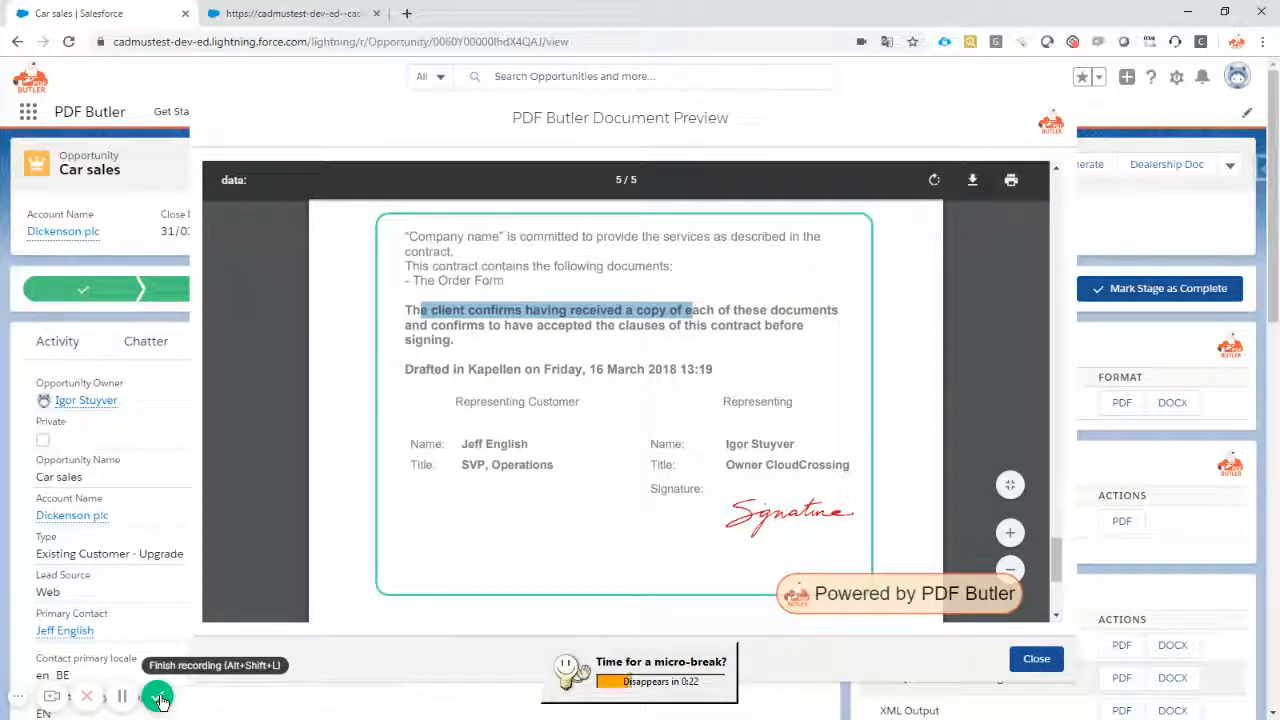
{"action": "scroll", "scroll_direction": "up", "scroll_amount": 3}
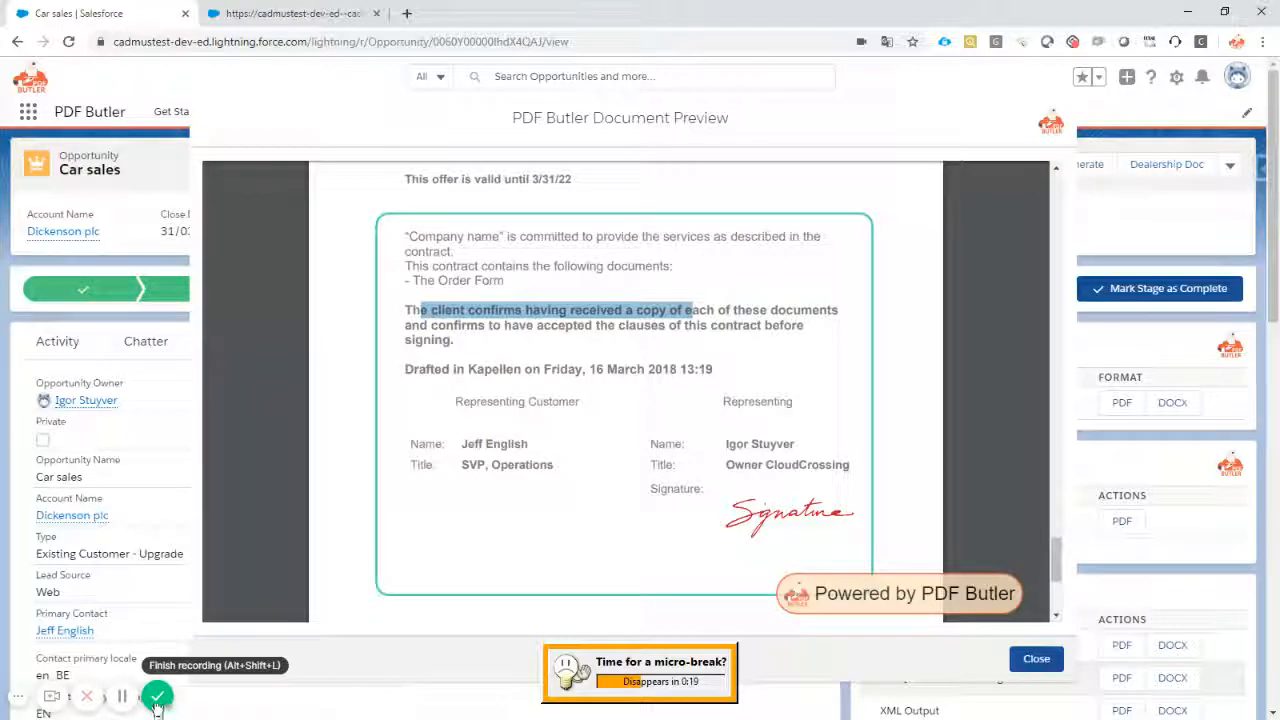